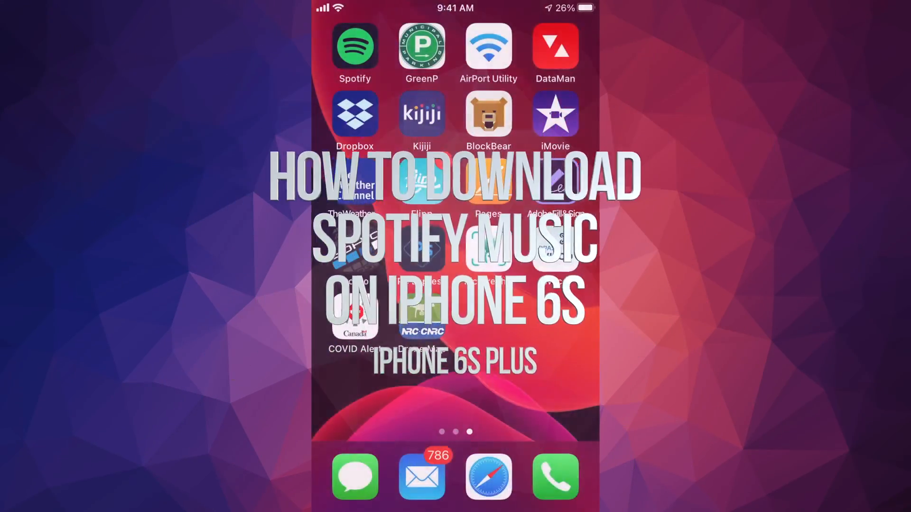
# Launch Spotify from the iOS home screen to reach its Home feed
pyautogui.click(356, 48)
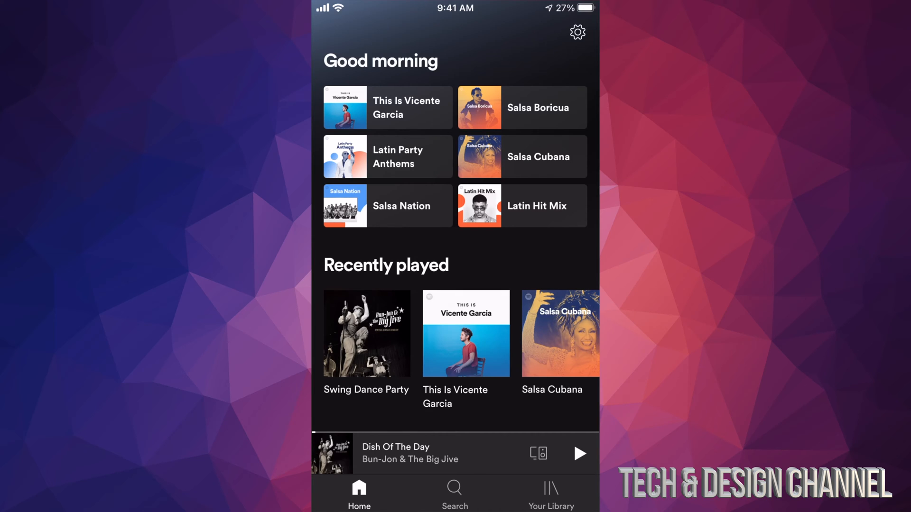
# Search for 'dance' and play Dance Monkey by Tones And I
pyautogui.click(453, 500)
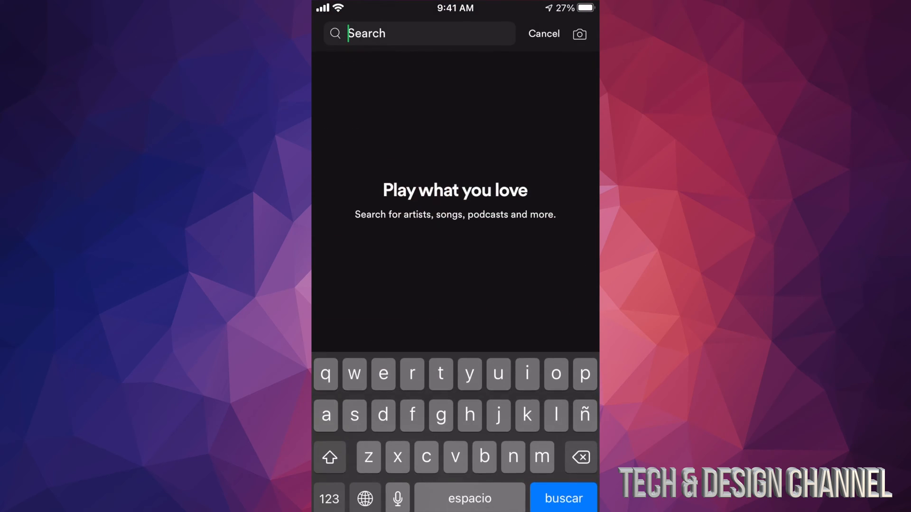
pyautogui.write('dance')
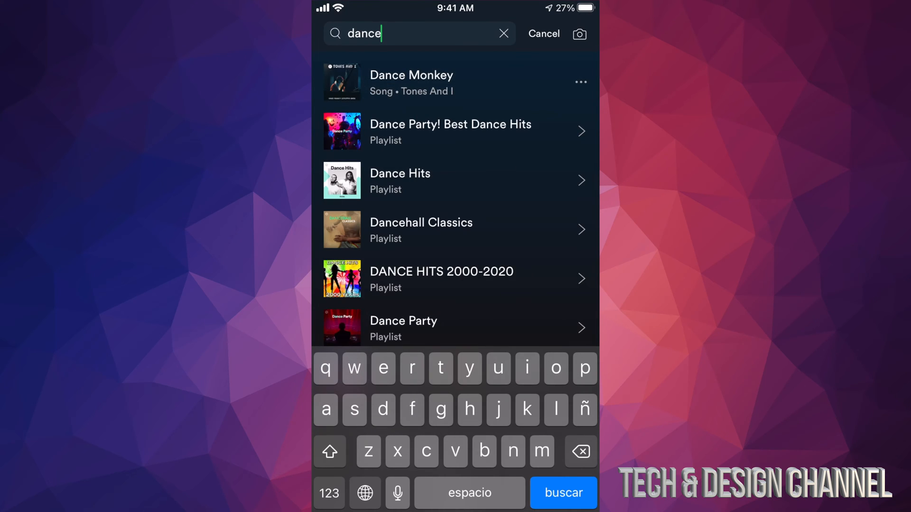
pyautogui.click(411, 75)
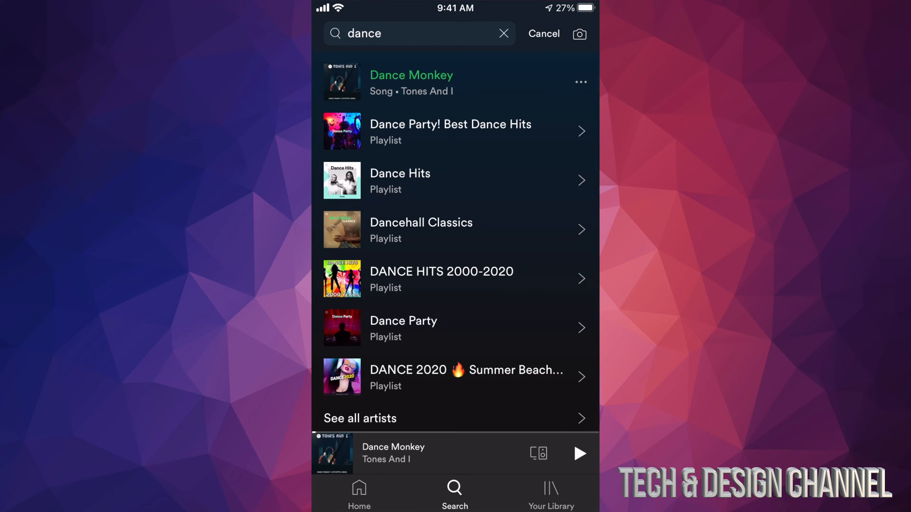
# View Dance Monkey's now-playing screen and play queue, then close both
pyautogui.click(392, 453)
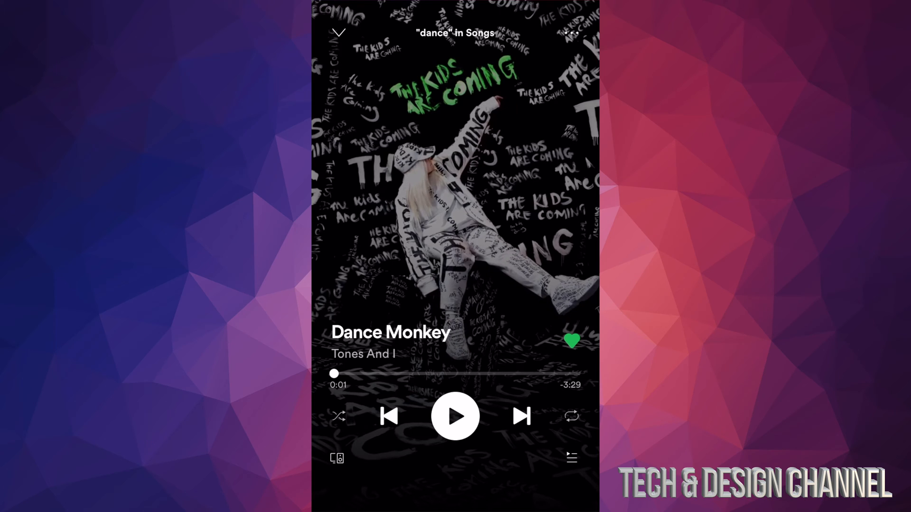
pyautogui.click(570, 458)
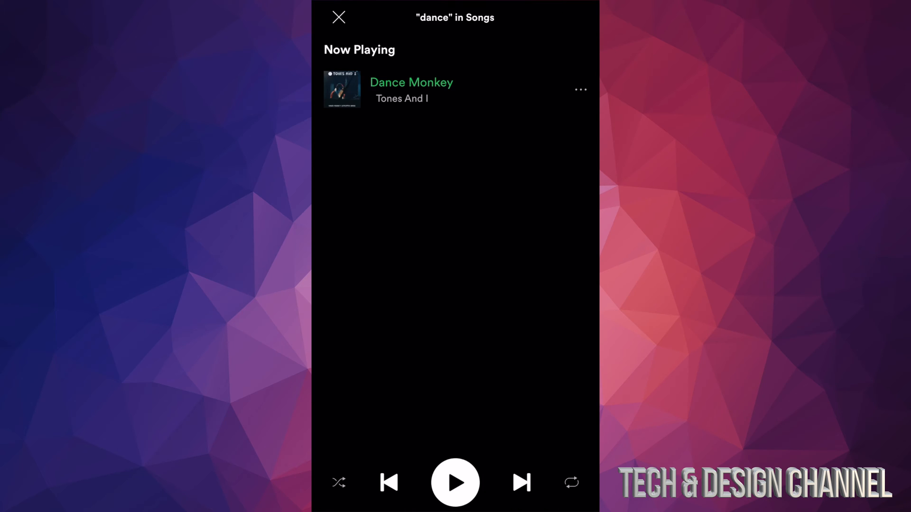
pyautogui.click(579, 89)
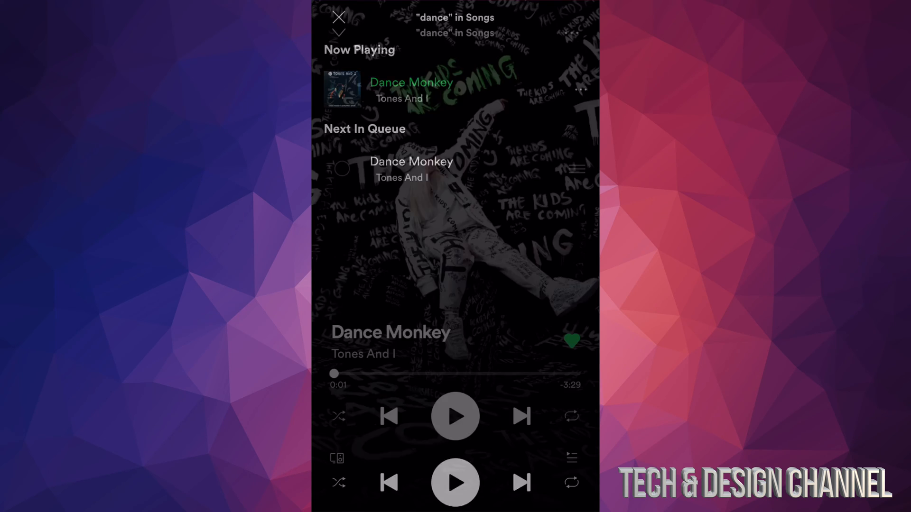
pyautogui.click(341, 19)
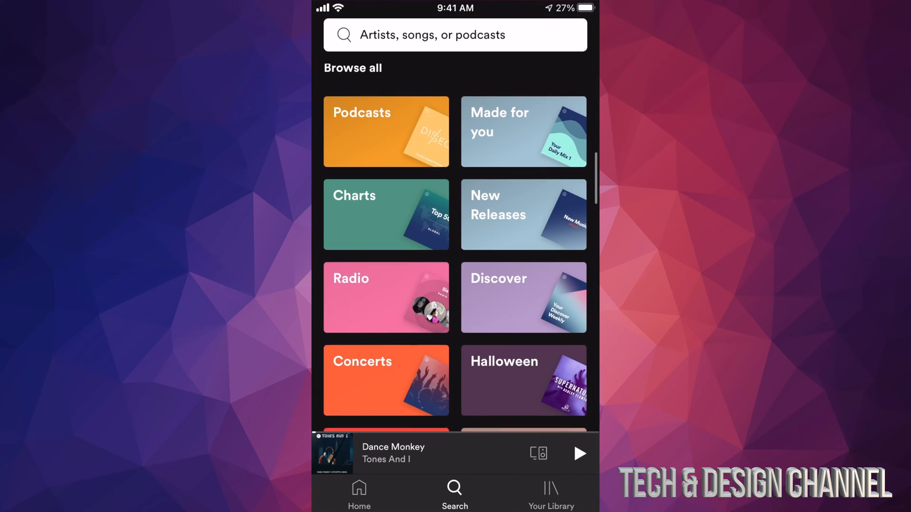
# Open Bun-Jon & The Big Jive's Swing Dance Party album from Home's recently played
pyautogui.click(359, 493)
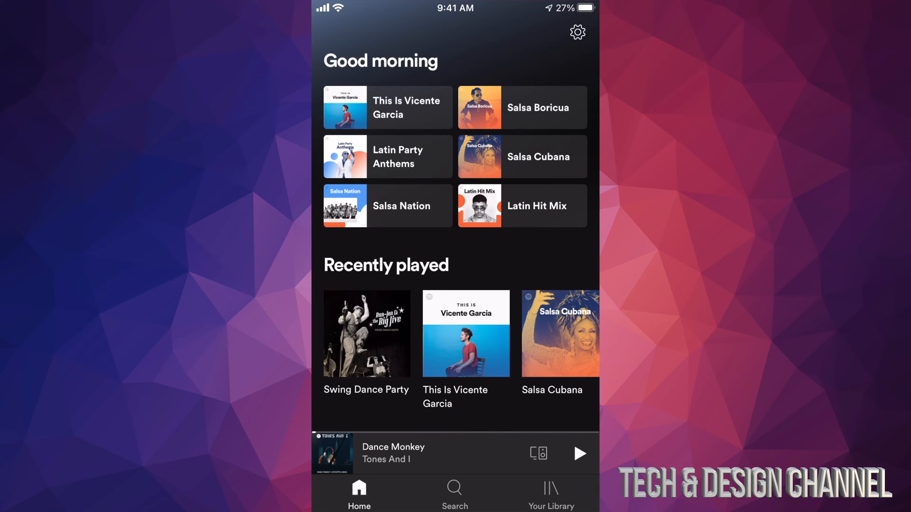
pyautogui.scroll(-3)
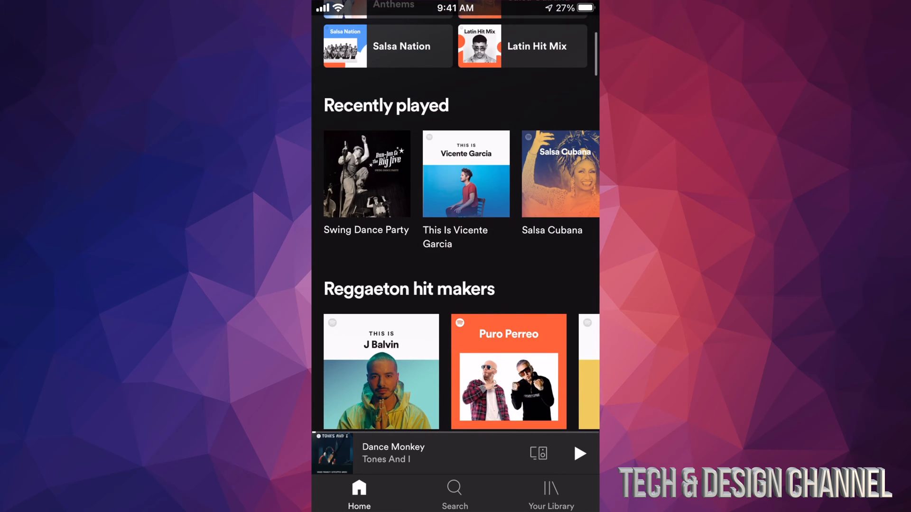
pyautogui.click(366, 174)
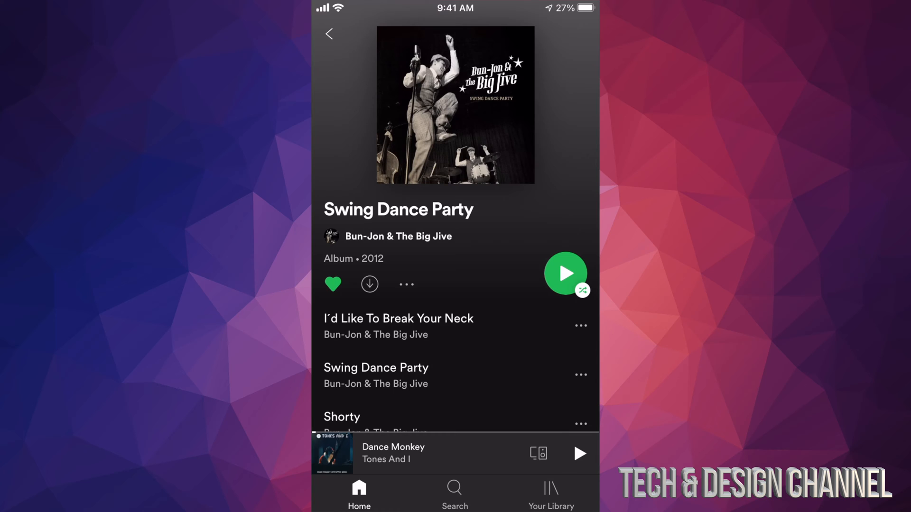
pyautogui.scroll(-3)
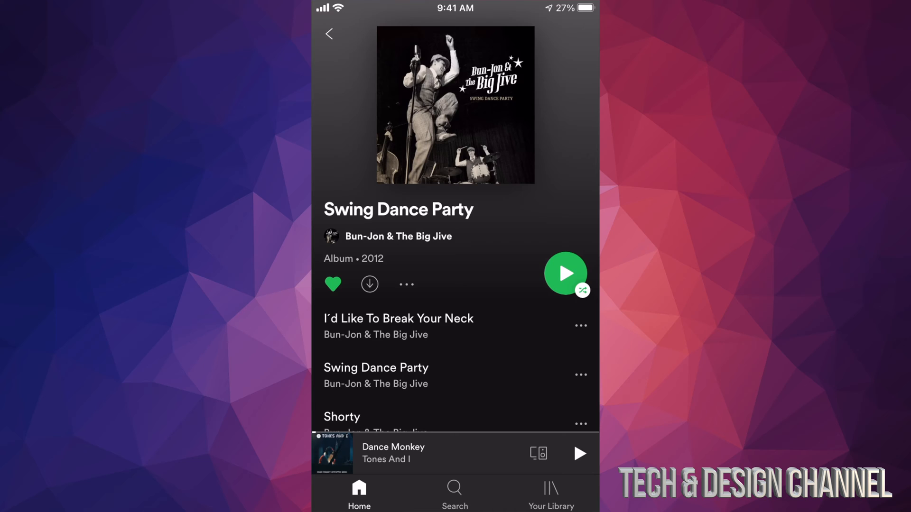
# Download Swing Dance Party offline, cancel its removal, and return to Home
pyautogui.click(369, 285)
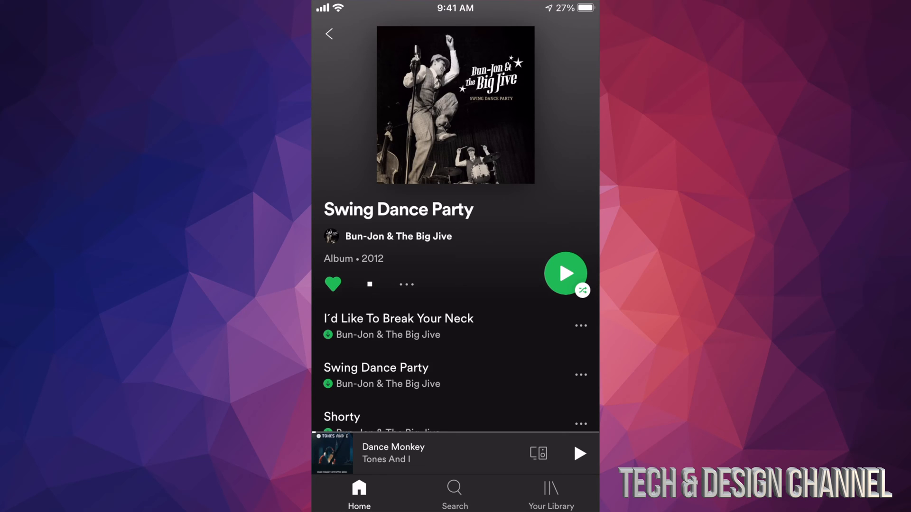
pyautogui.click(370, 284)
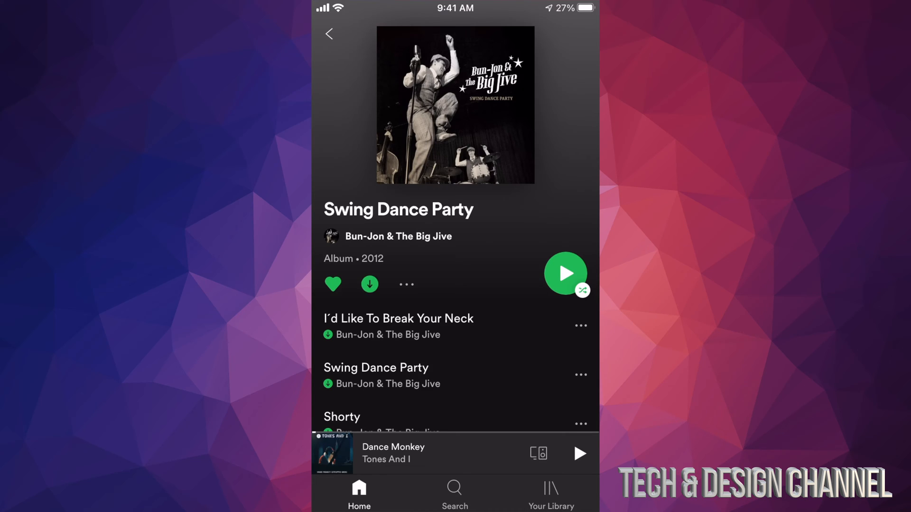
pyautogui.scroll(-3)
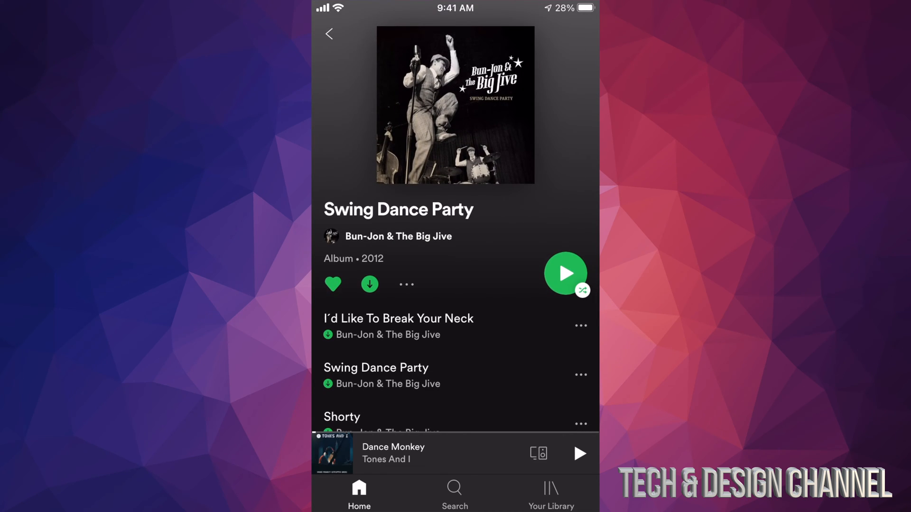
pyautogui.click(369, 284)
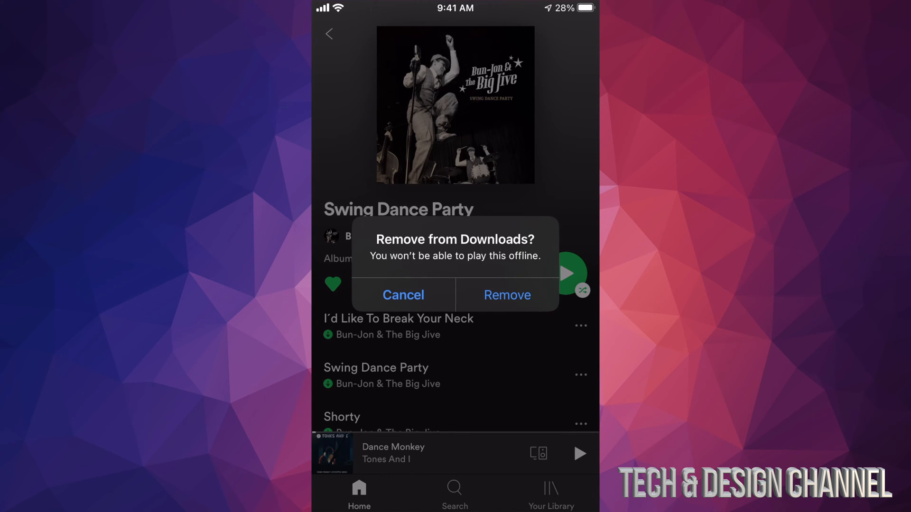
pyautogui.click(403, 295)
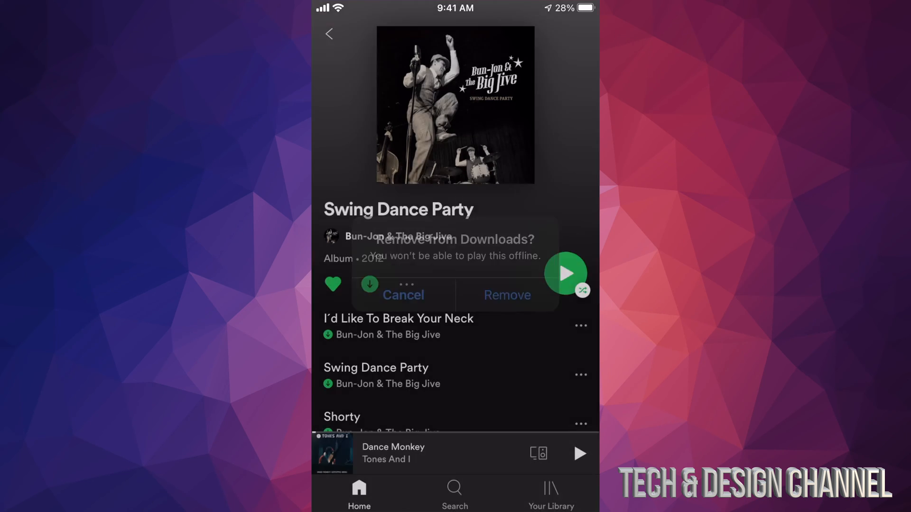
pyautogui.click(403, 295)
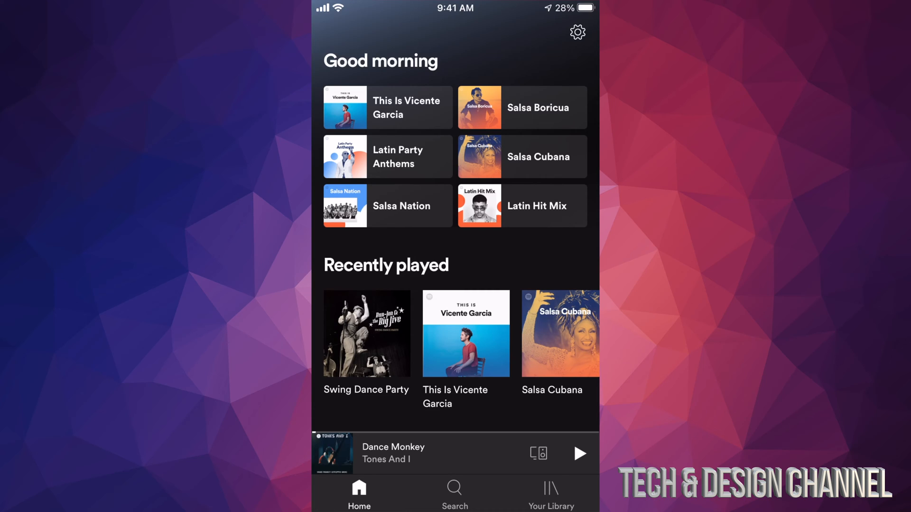
# Turn on Offline mode under Settings > Playback
pyautogui.click(575, 32)
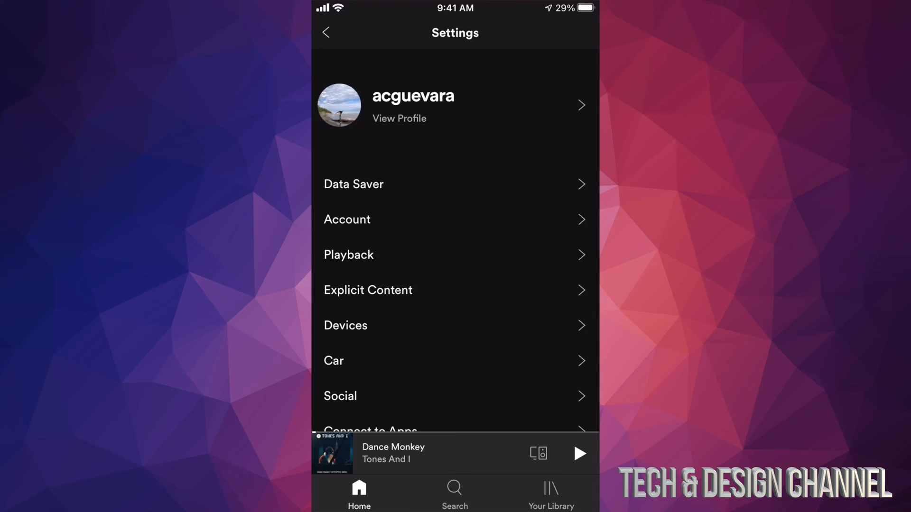
pyautogui.click(348, 255)
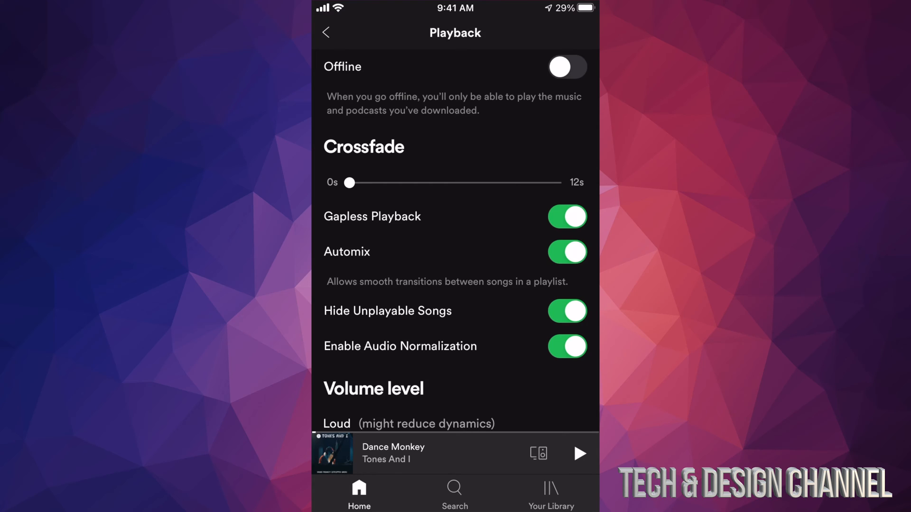
pyautogui.click(568, 66)
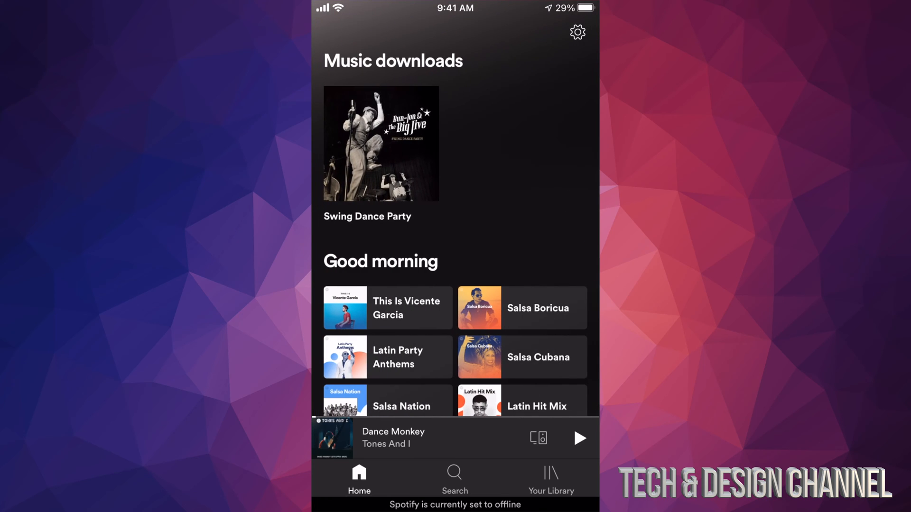
# Scroll the offline Home feed and pull up Control Center
pyautogui.scroll(-3)
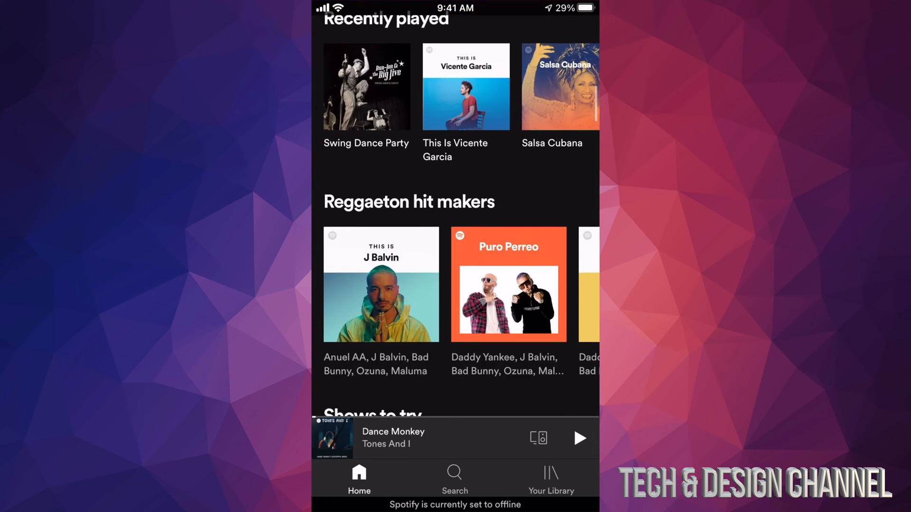
pyautogui.scroll(-3)
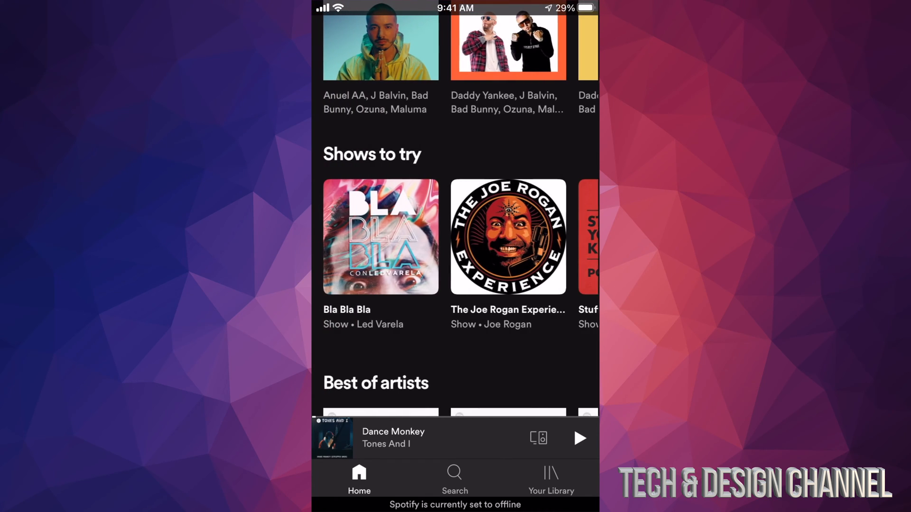
pyautogui.scroll(-3)
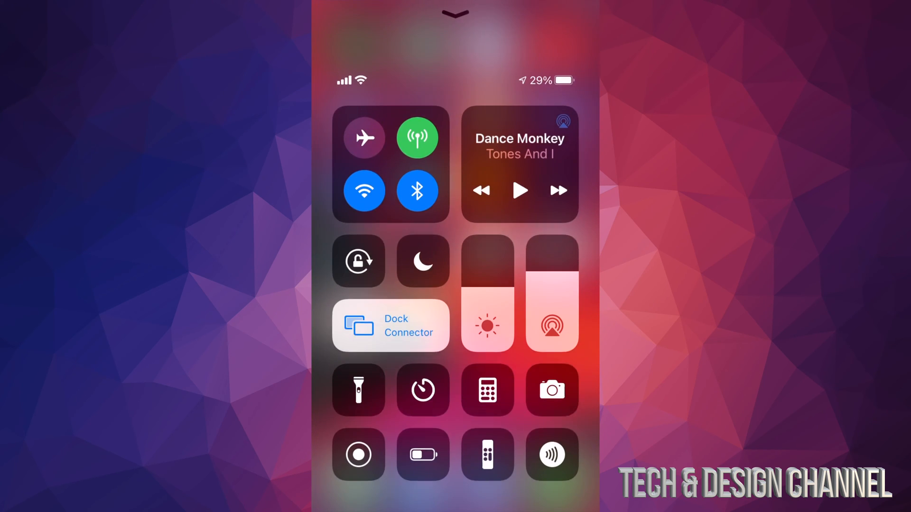
# Turn on Airplane Mode, close Control Center, and reopen Spotify
pyautogui.click(364, 137)
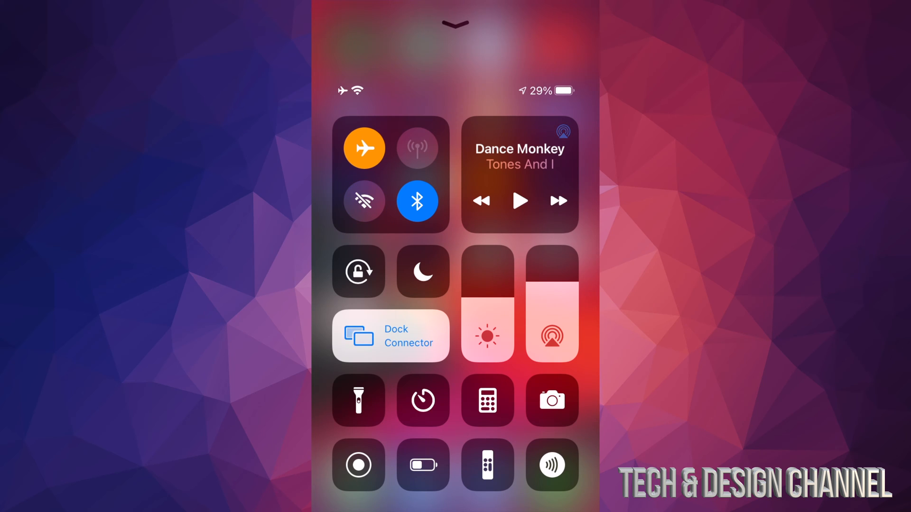
pyautogui.click(418, 201)
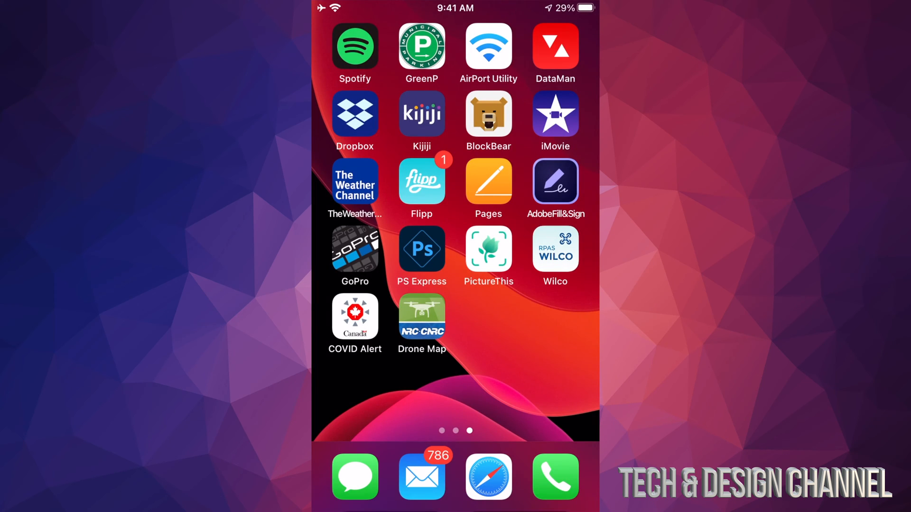
pyautogui.click(354, 47)
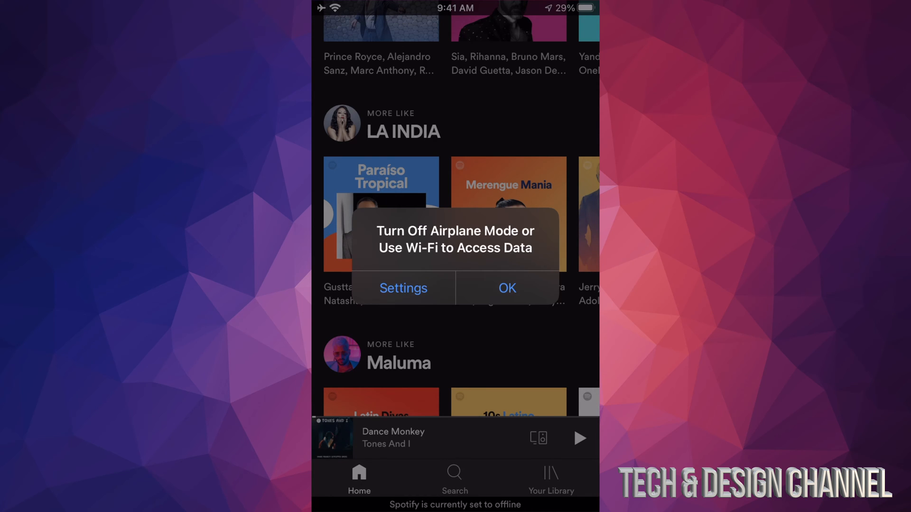
# Dismiss the no-data alert, view the Salsa Boricua playlist, and go back Home
pyautogui.click(507, 288)
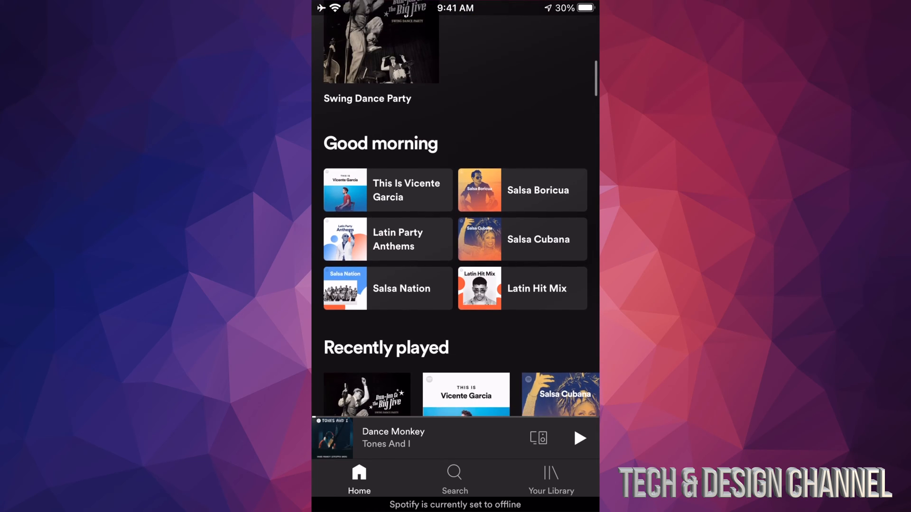
pyautogui.scroll(-3)
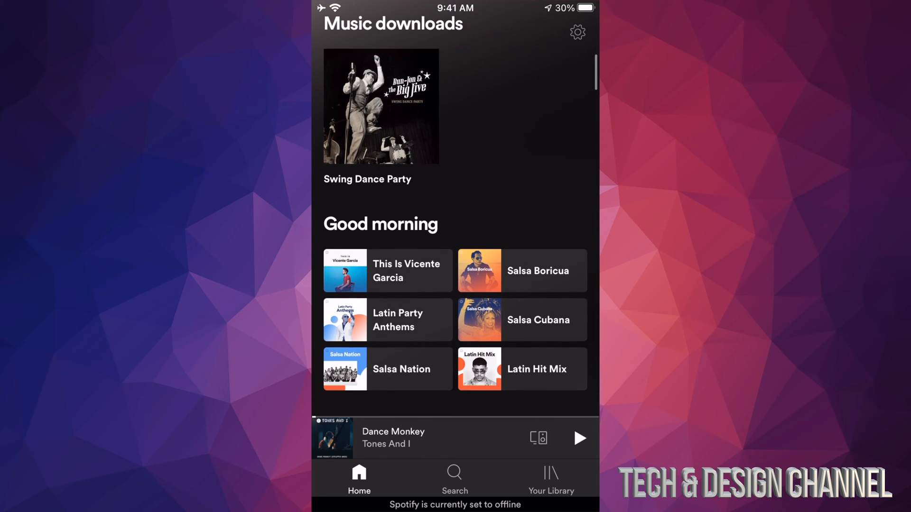
pyautogui.click(521, 271)
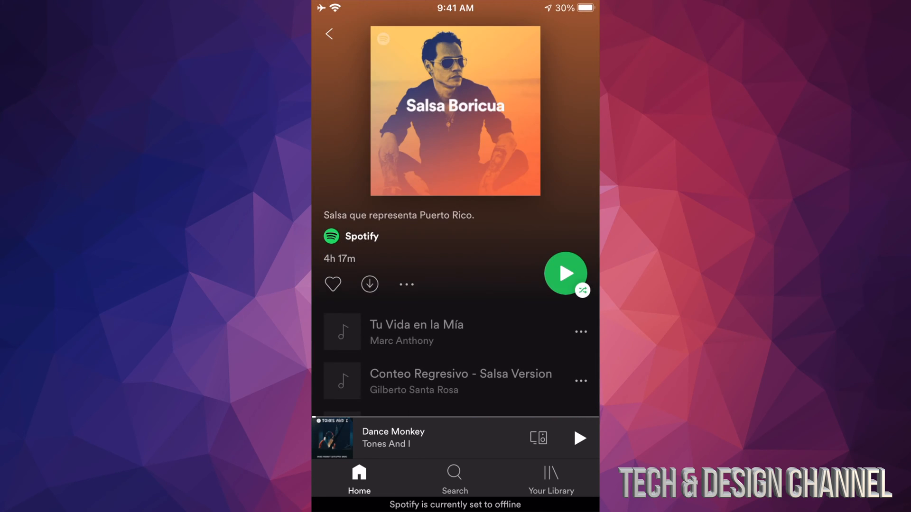
pyautogui.click(565, 273)
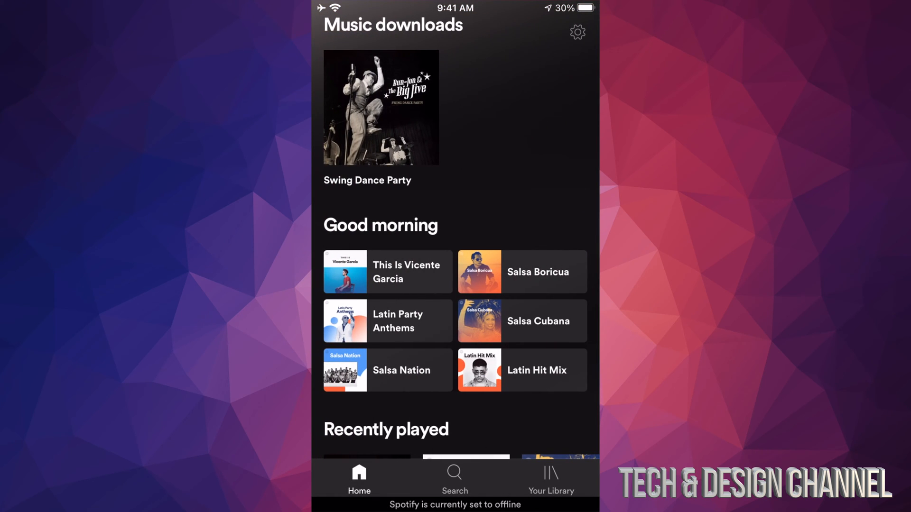
# Play the downloaded Swing Dance Party album offline, then return Home
pyautogui.click(381, 111)
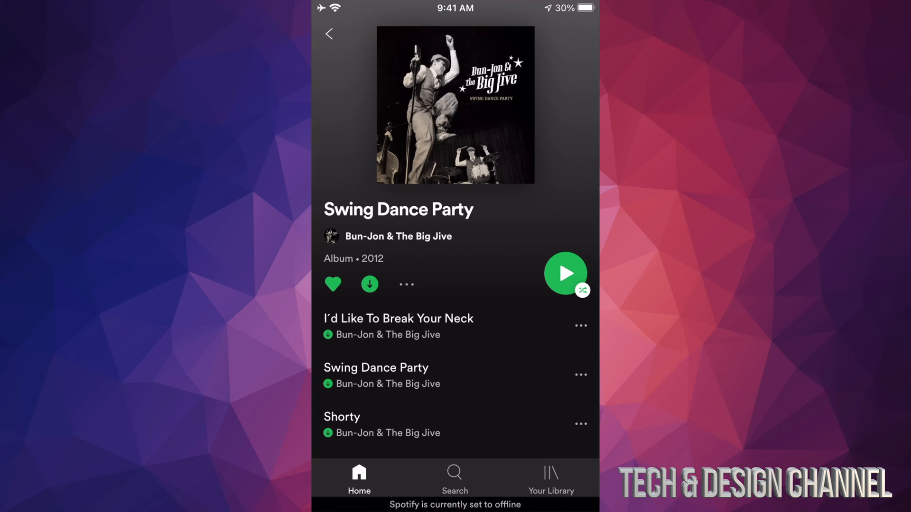
pyautogui.click(564, 274)
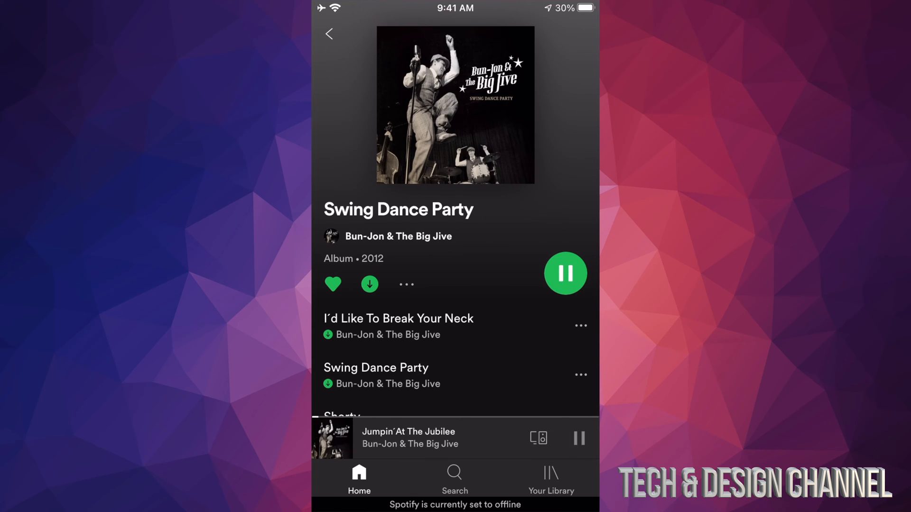
pyautogui.scroll(-3)
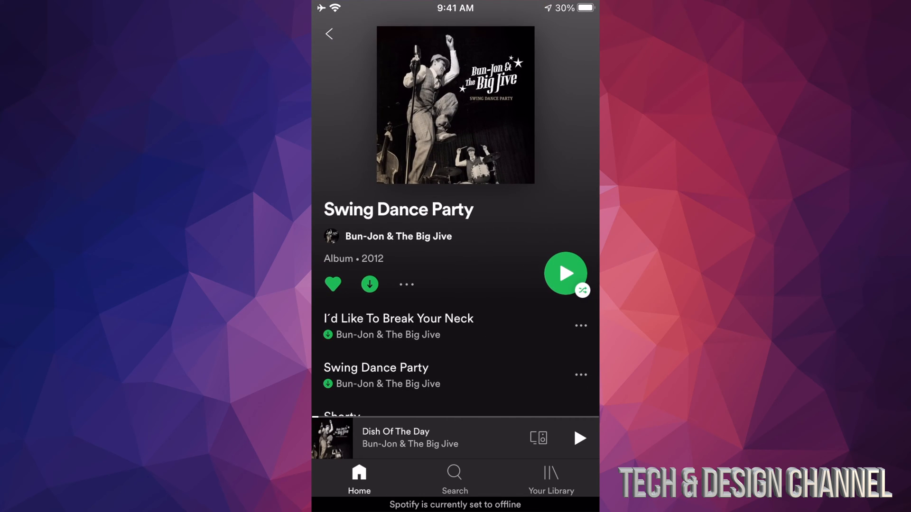
pyautogui.click(329, 34)
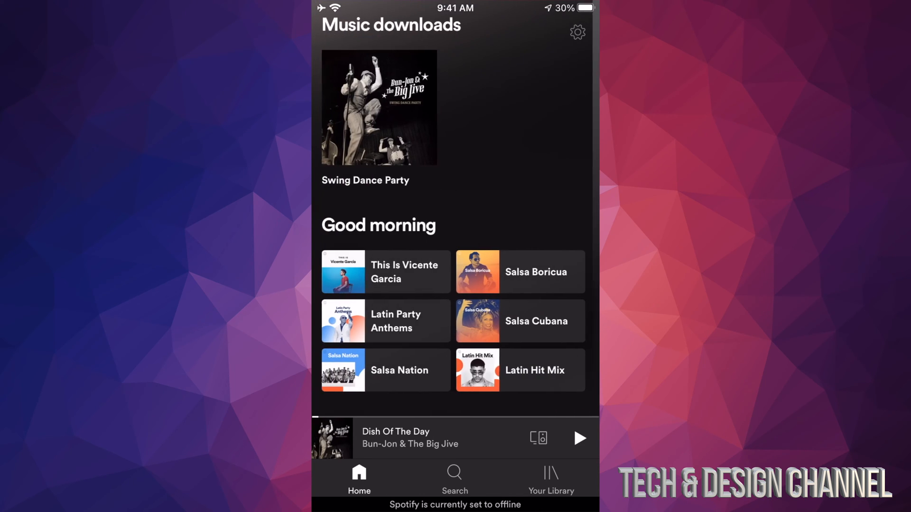
# Try a Salsa Nation song, cancel the Song Unavailable alert, and leave
pyautogui.scroll(-3)
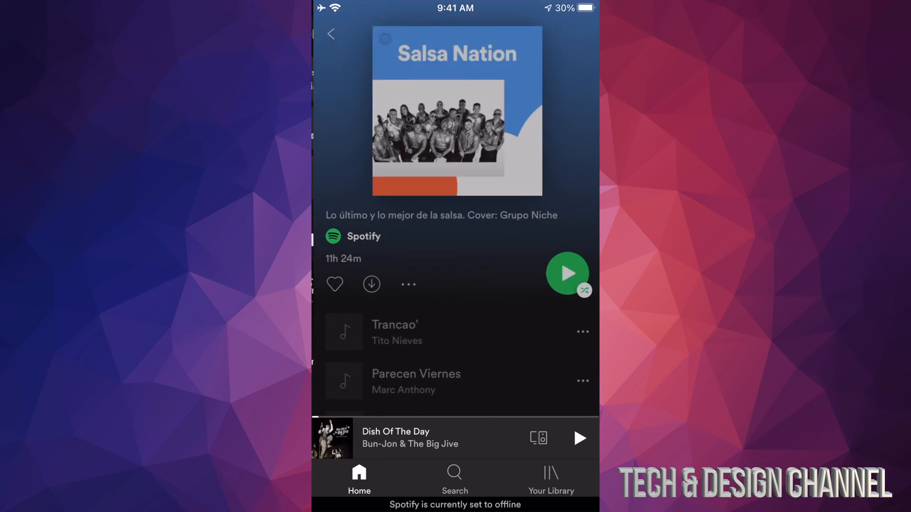
pyautogui.click(568, 273)
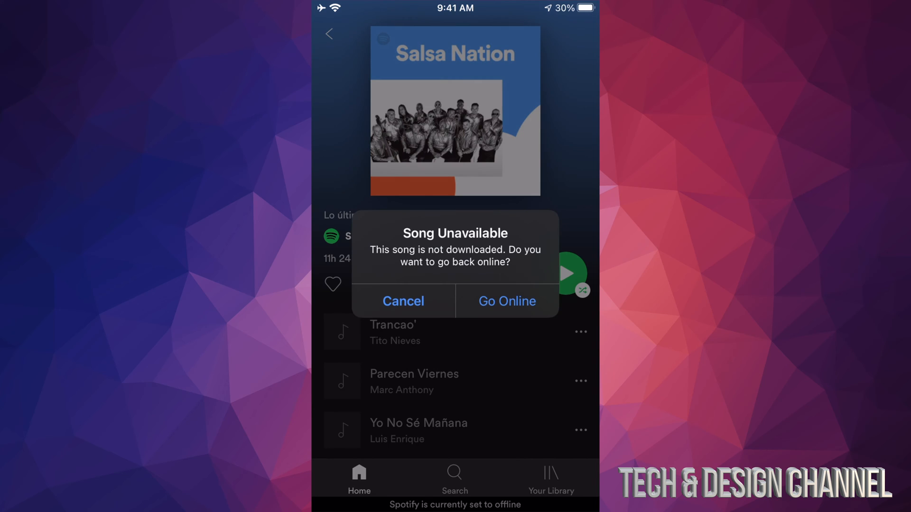
pyautogui.click(403, 301)
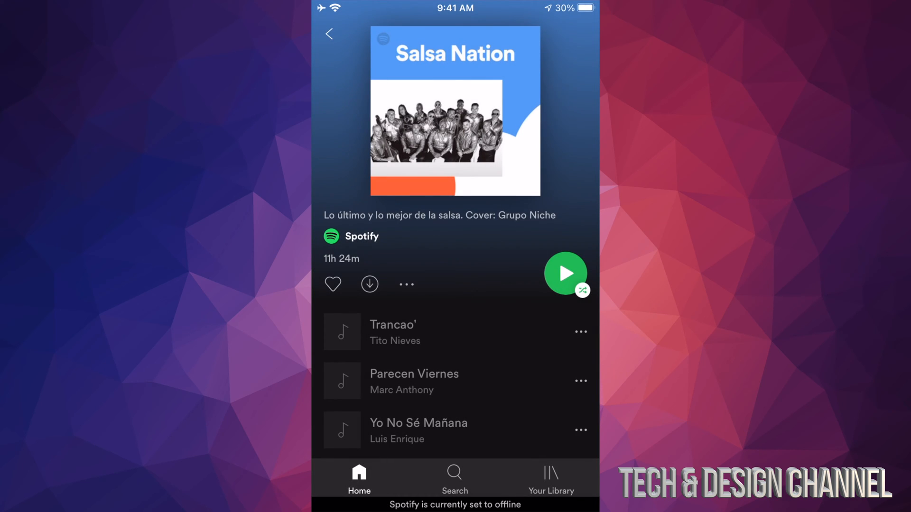
pyautogui.click(331, 33)
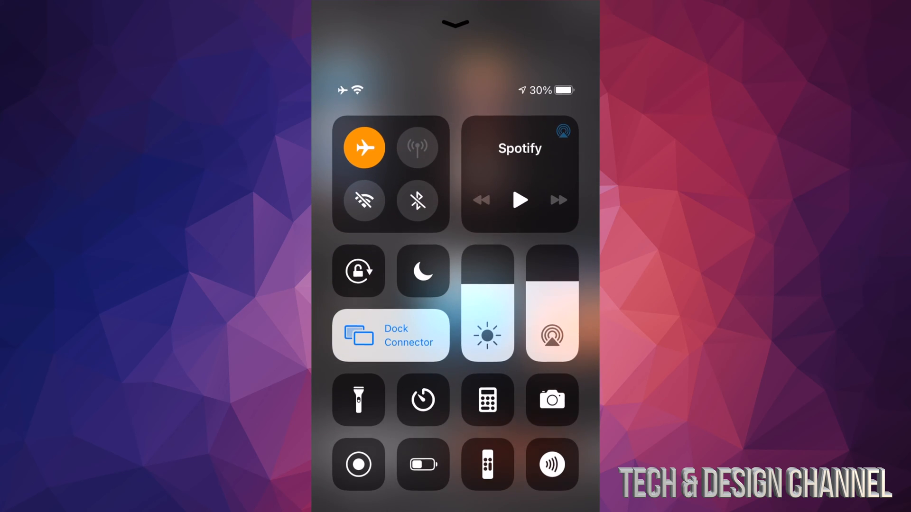
# Turn Airplane Mode off and disable Spotify's Offline mode in Playback settings
pyautogui.click(364, 147)
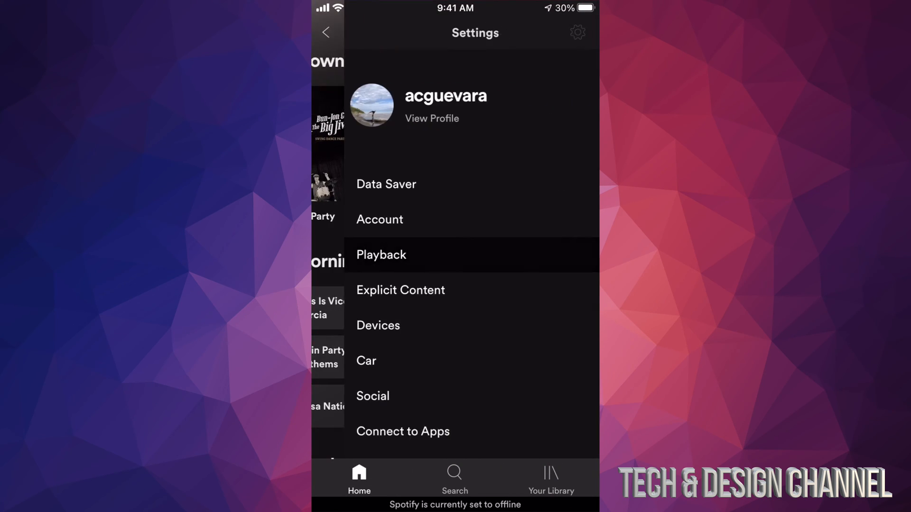
pyautogui.click(381, 254)
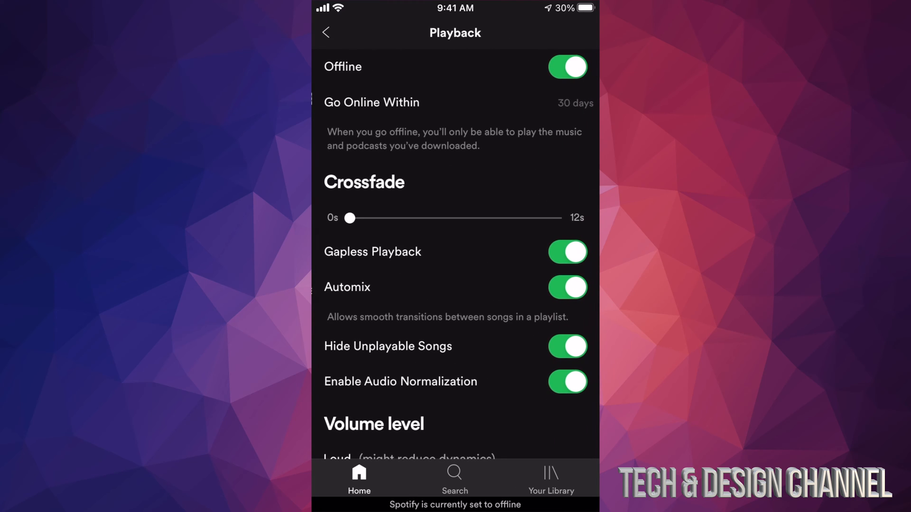
pyautogui.click(566, 67)
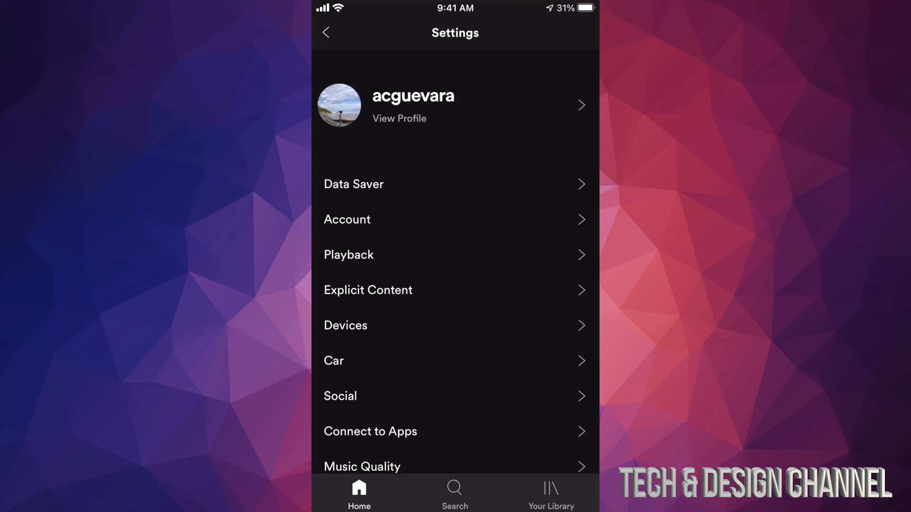
# Check the Storage page's cache details, then go to Music Quality settings
pyautogui.scroll(-3)
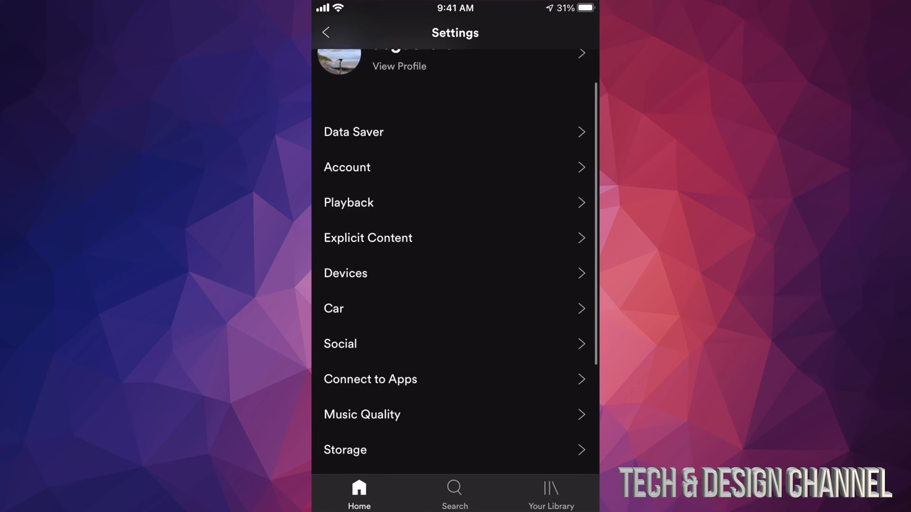
pyautogui.scroll(-3)
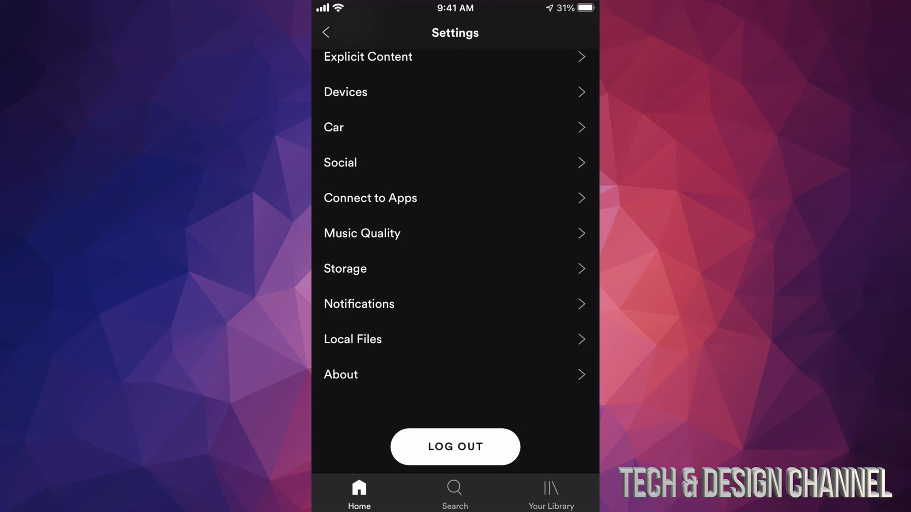
pyautogui.click(345, 269)
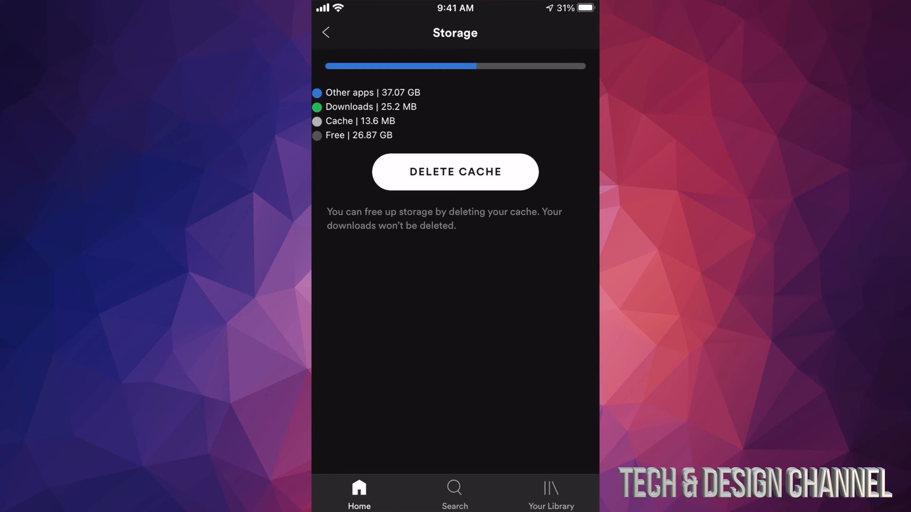
pyautogui.click(326, 32)
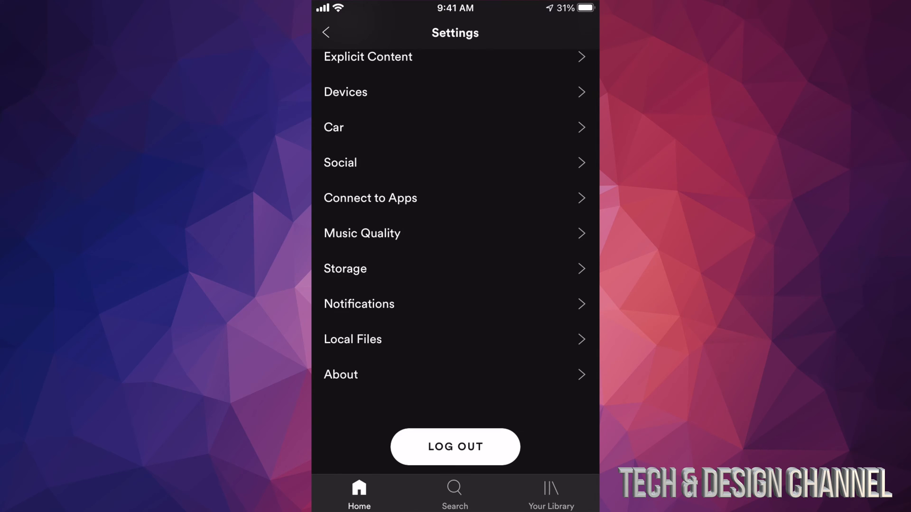
pyautogui.click(362, 233)
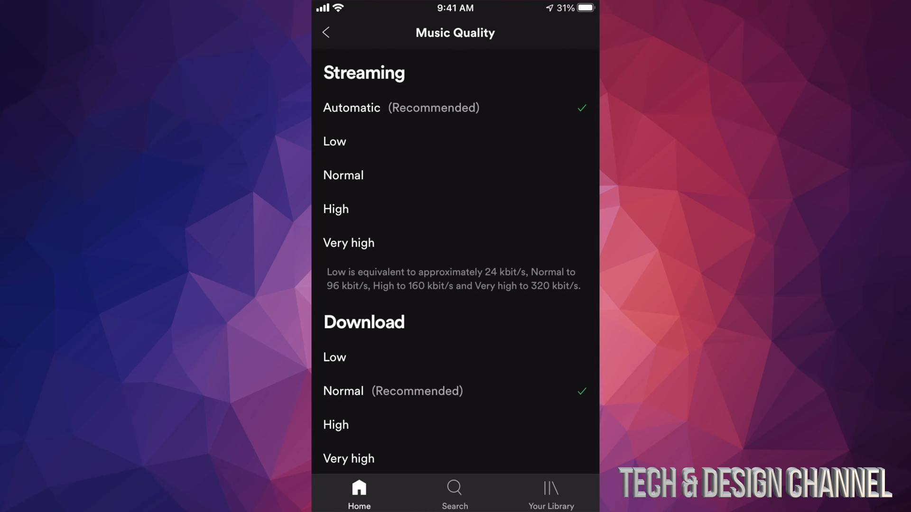
# Turn on Download Using Cellular
pyautogui.scroll(-3)
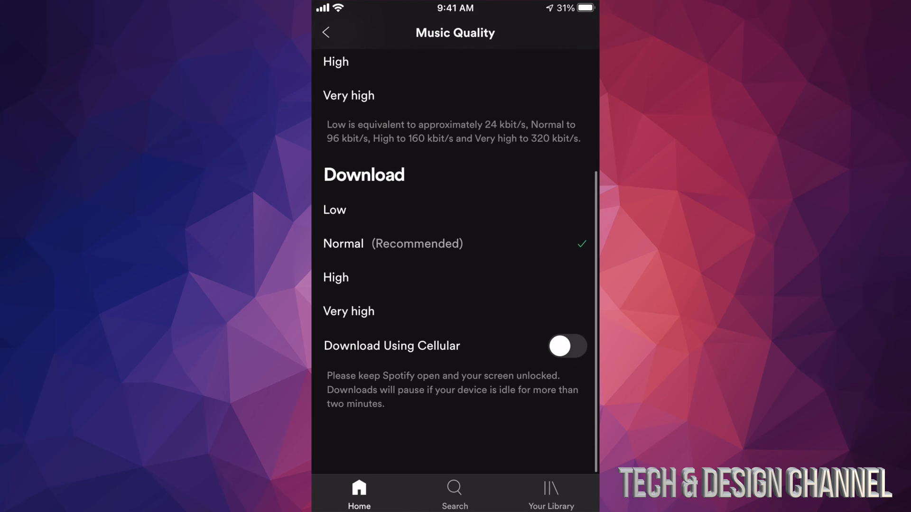
pyautogui.scroll(-3)
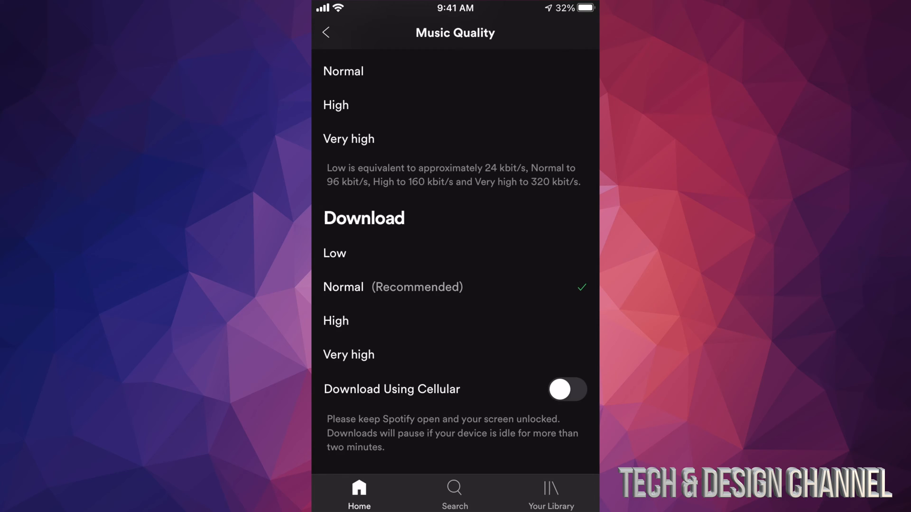
pyautogui.click(567, 389)
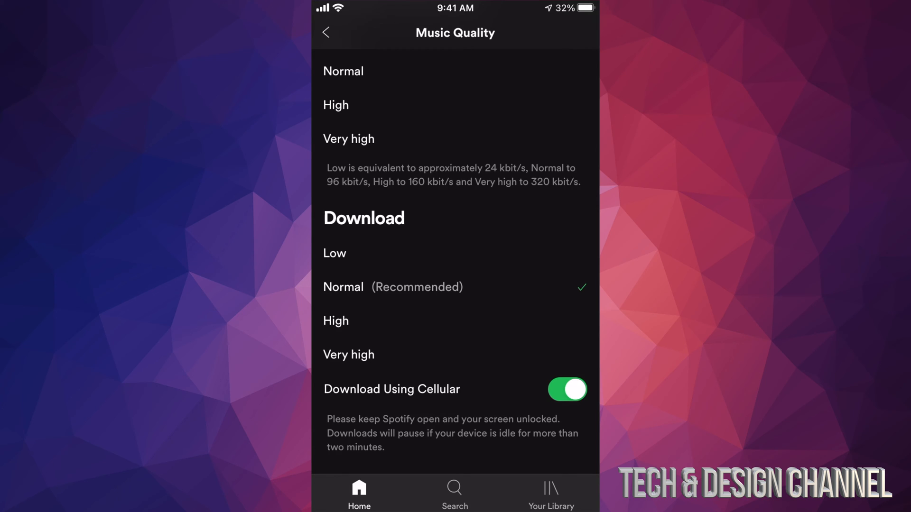
# Try Very high and Low download quality, leave it at Normal, and return Home
pyautogui.click(348, 355)
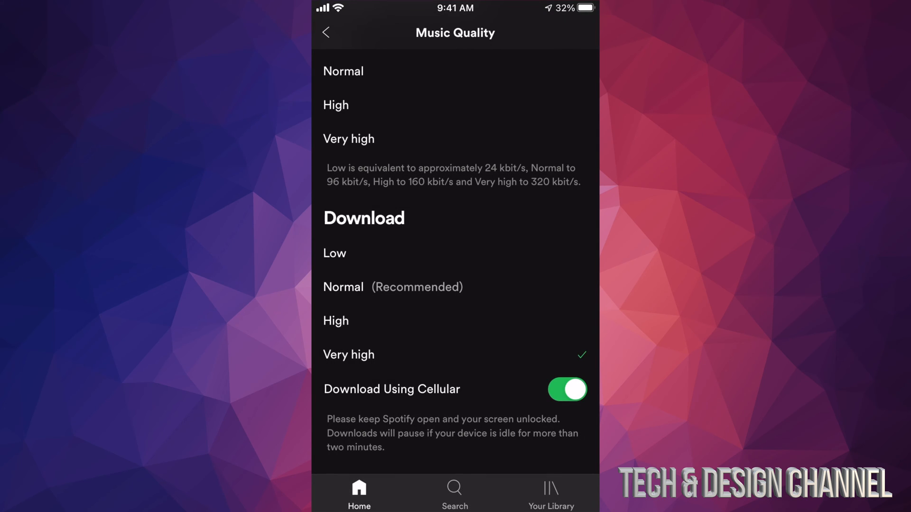
pyautogui.click(343, 287)
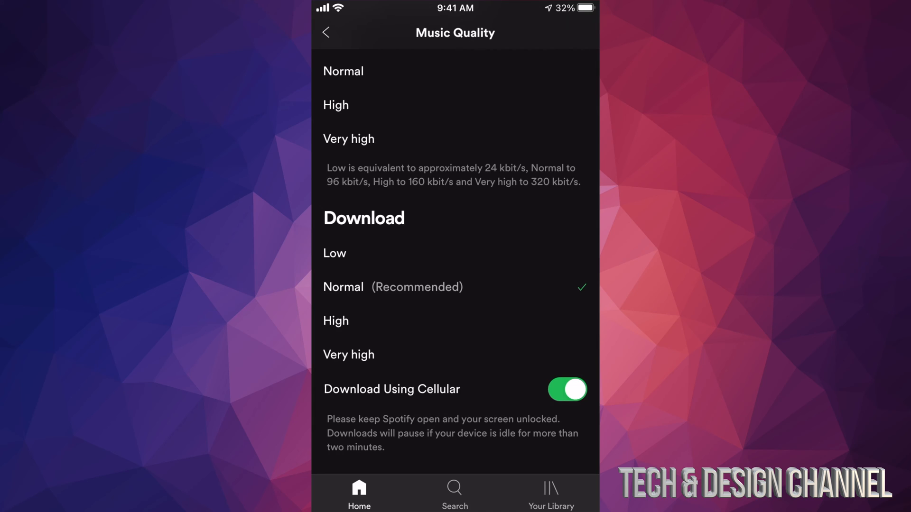
pyautogui.click(334, 252)
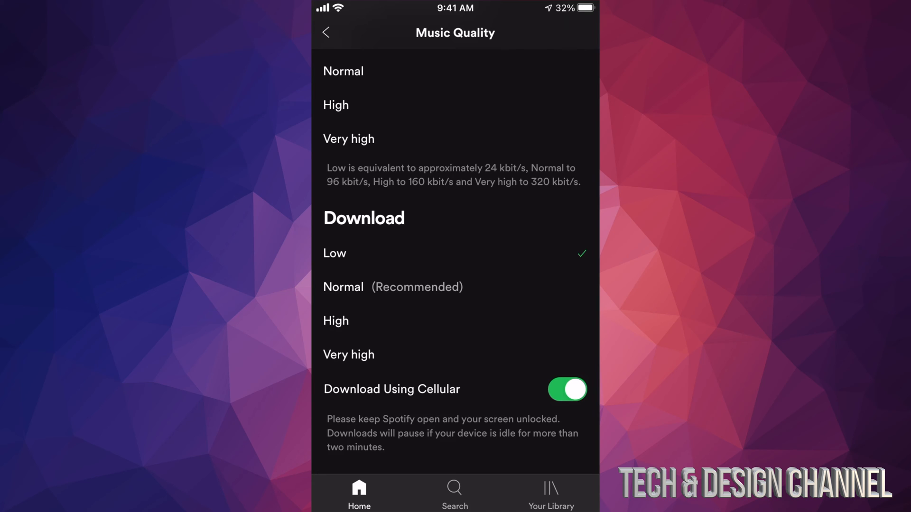
pyautogui.click(343, 287)
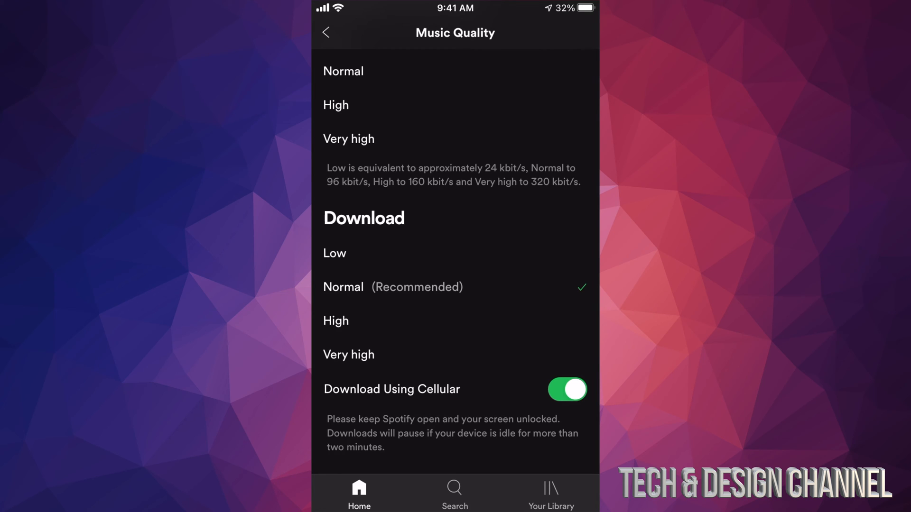
pyautogui.click(326, 33)
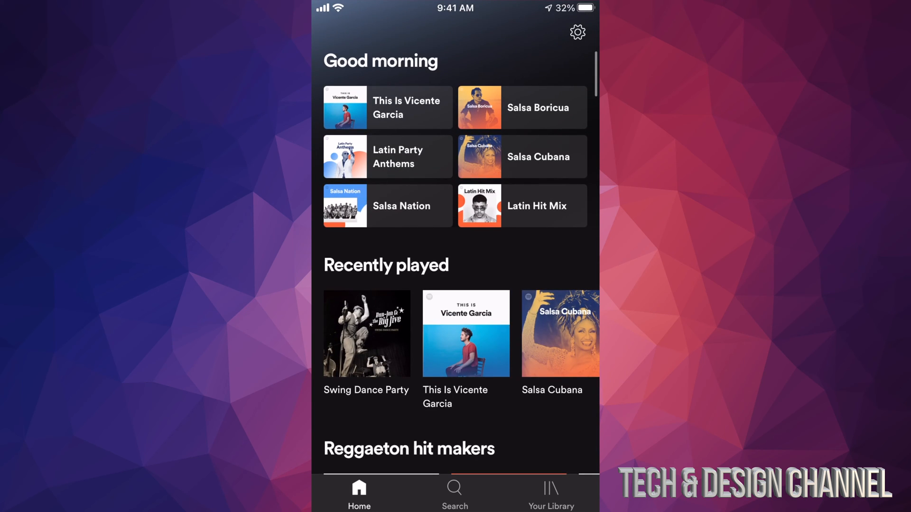
# Open the Salsa Boricua playlist from Home and turn on its download toggle
pyautogui.click(522, 107)
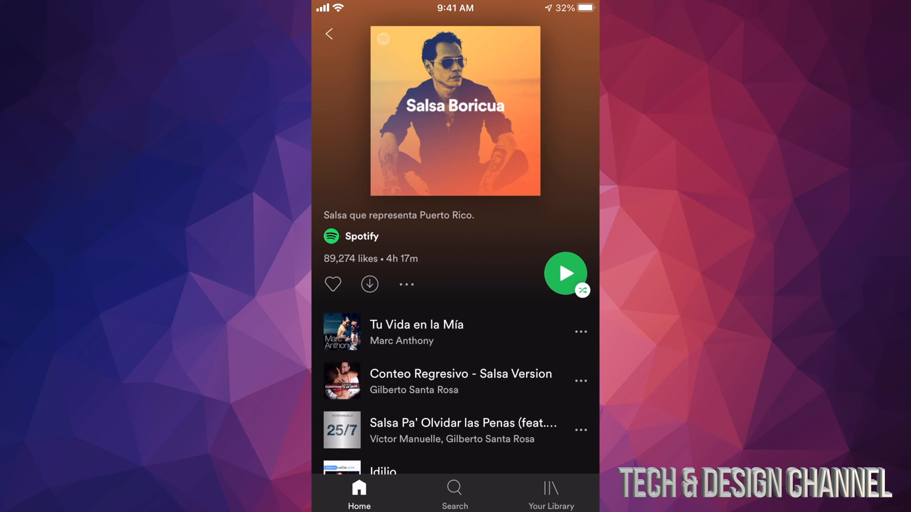
pyautogui.click(333, 284)
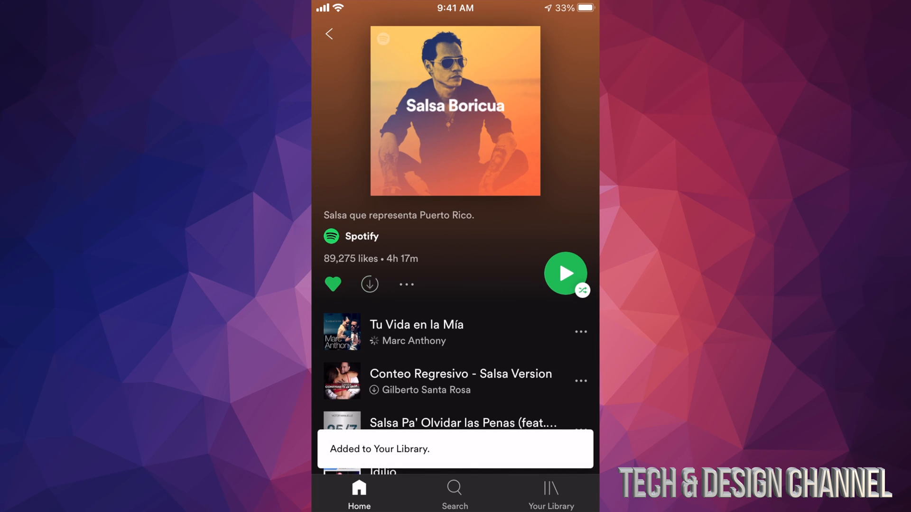
pyautogui.click(370, 284)
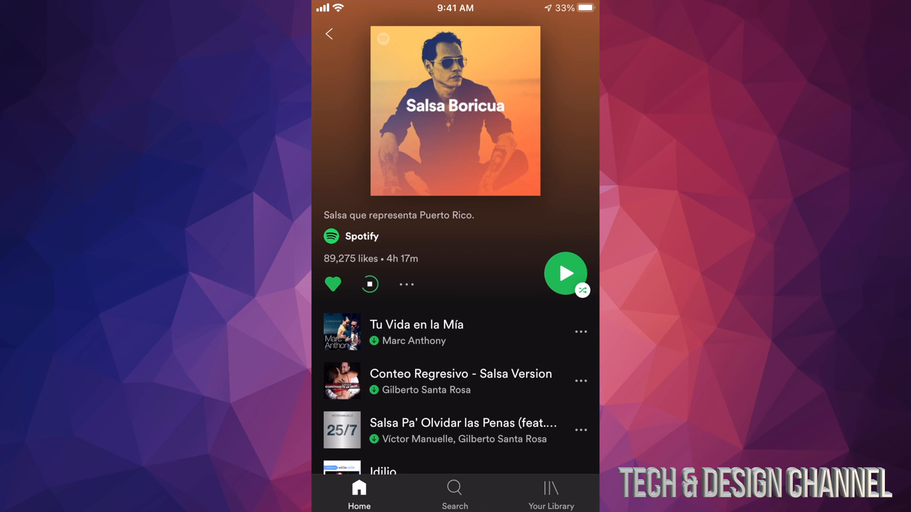
pyautogui.scroll(-3)
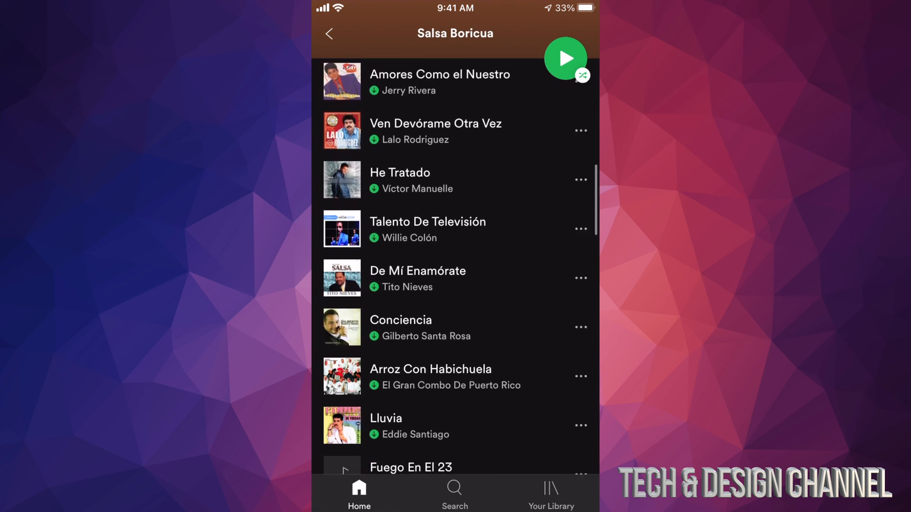
pyautogui.scroll(-3)
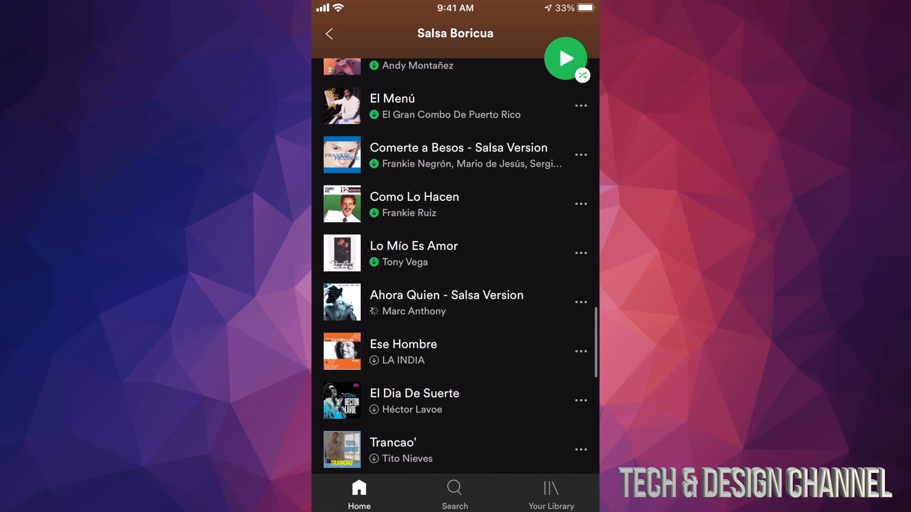
pyautogui.scroll(-3)
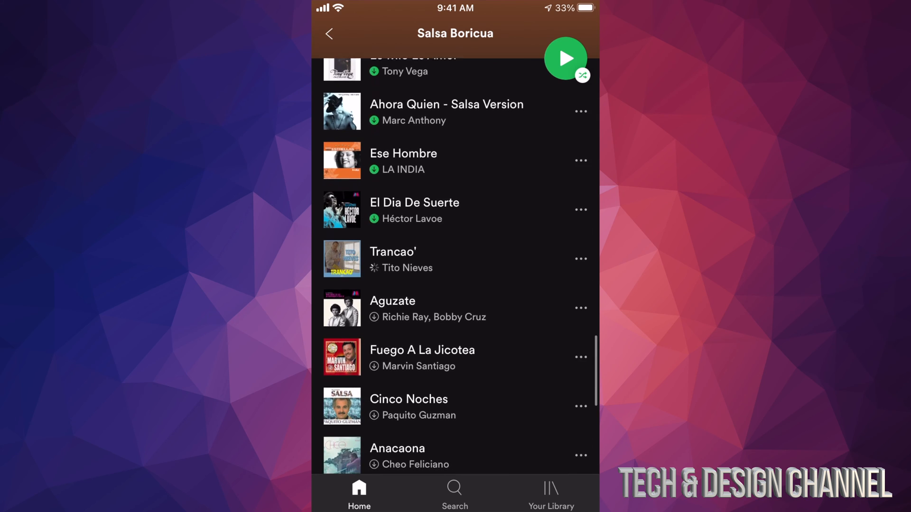
pyautogui.scroll(-3)
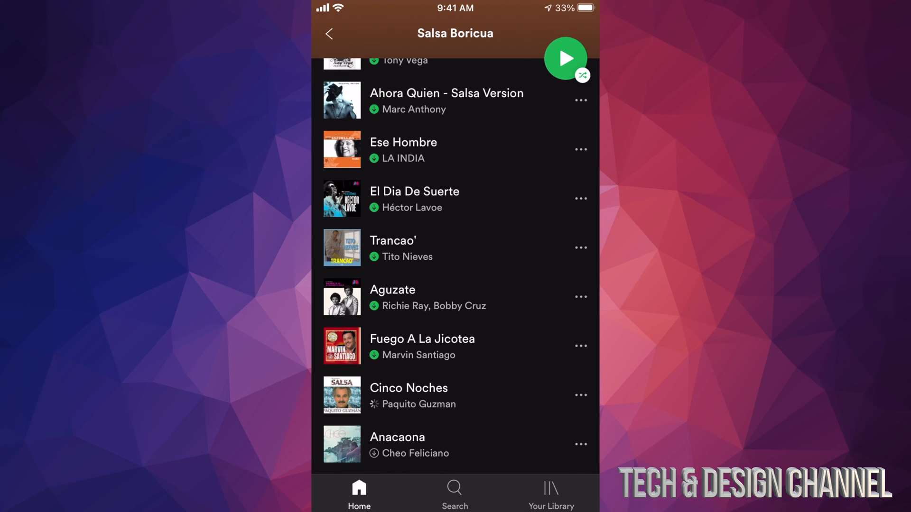
pyautogui.scroll(-3)
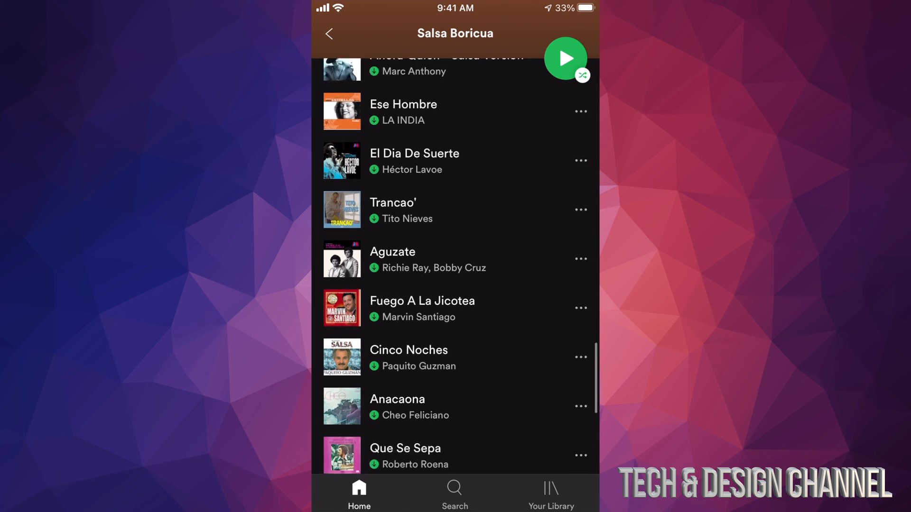
pyautogui.scroll(-3)
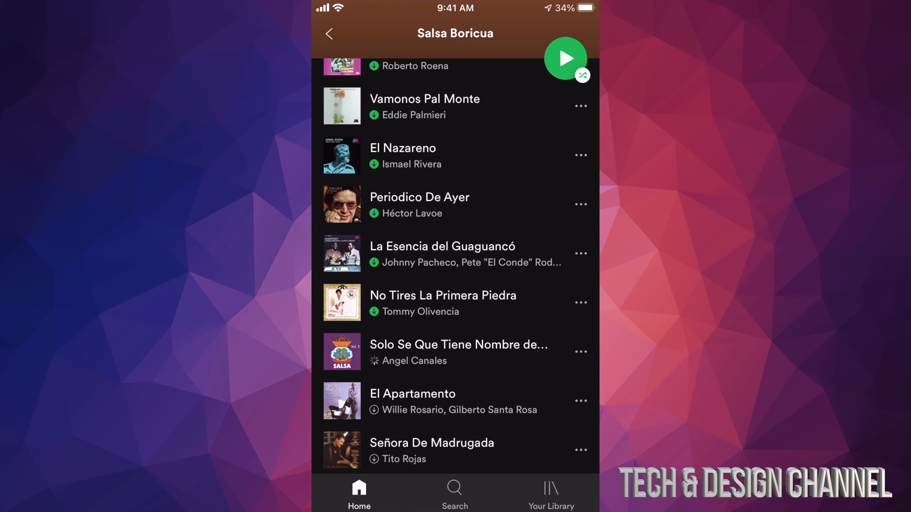
pyautogui.scroll(-3)
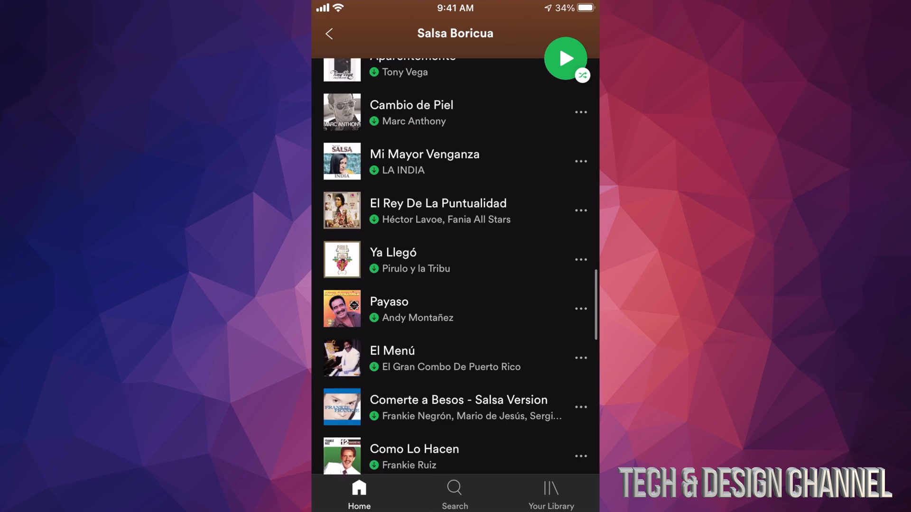
pyautogui.scroll(-3)
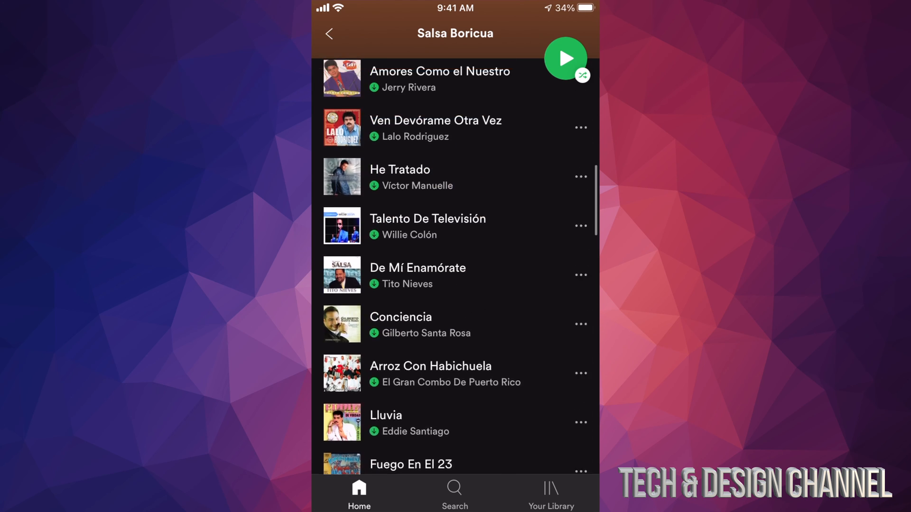